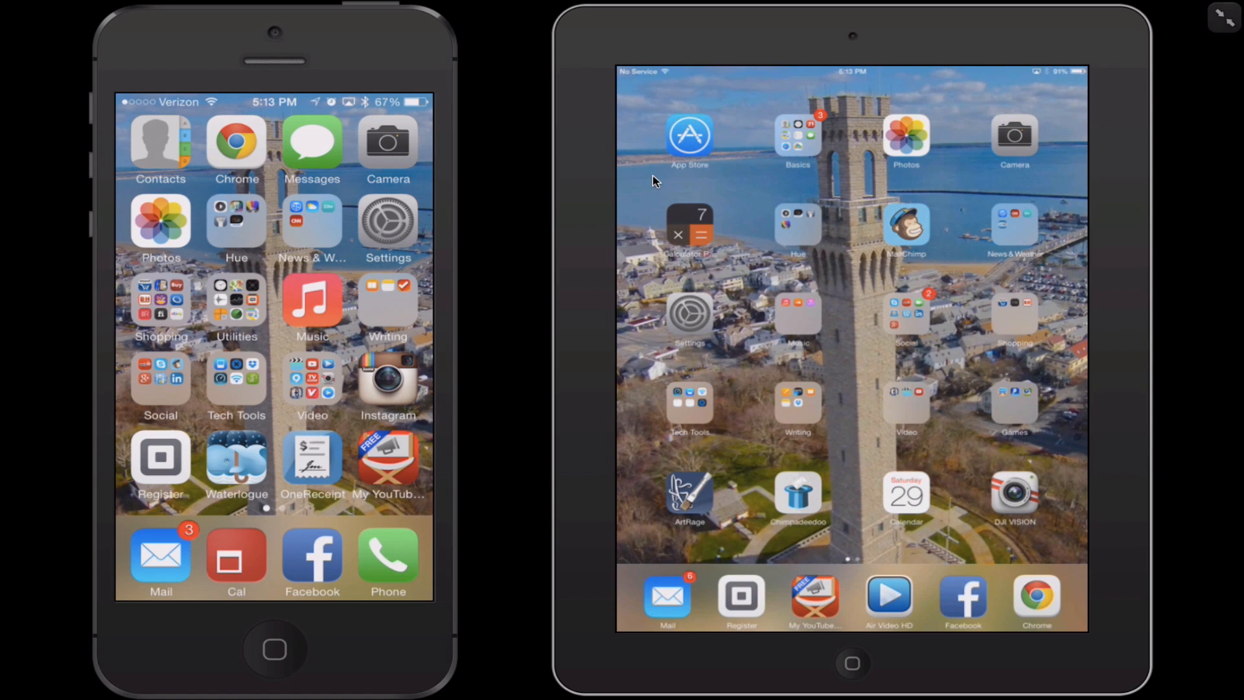
mouse_move(202, 619)
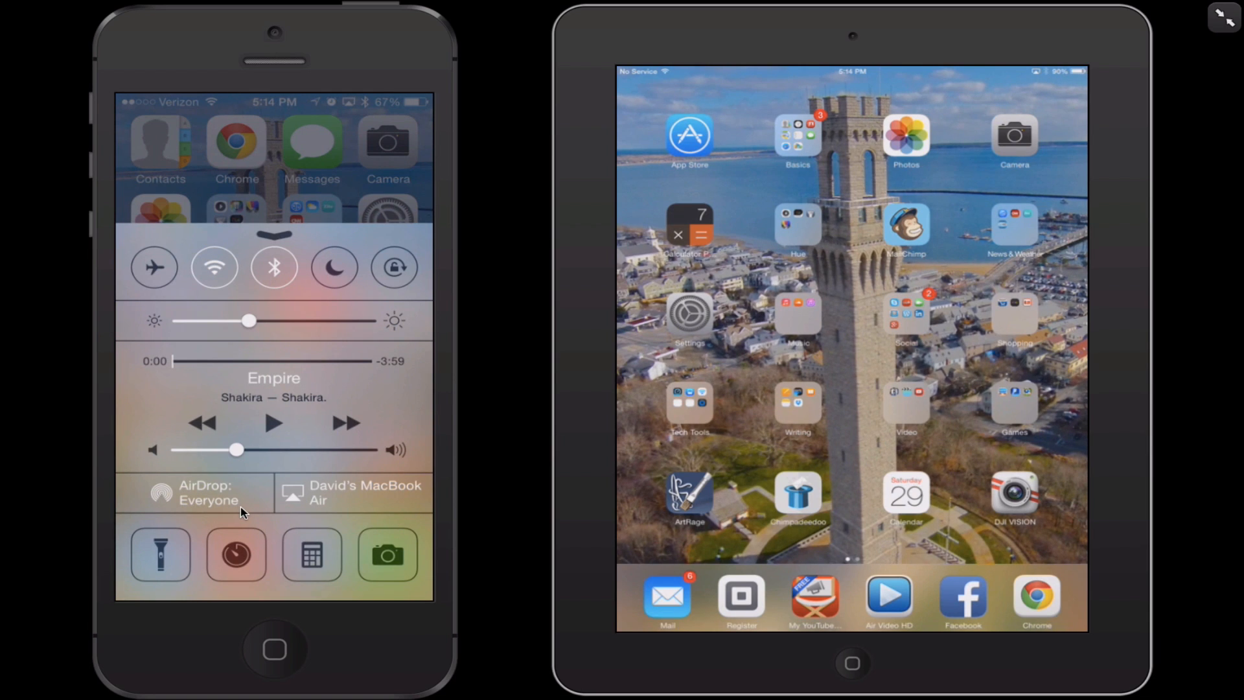
mouse_move(254, 510)
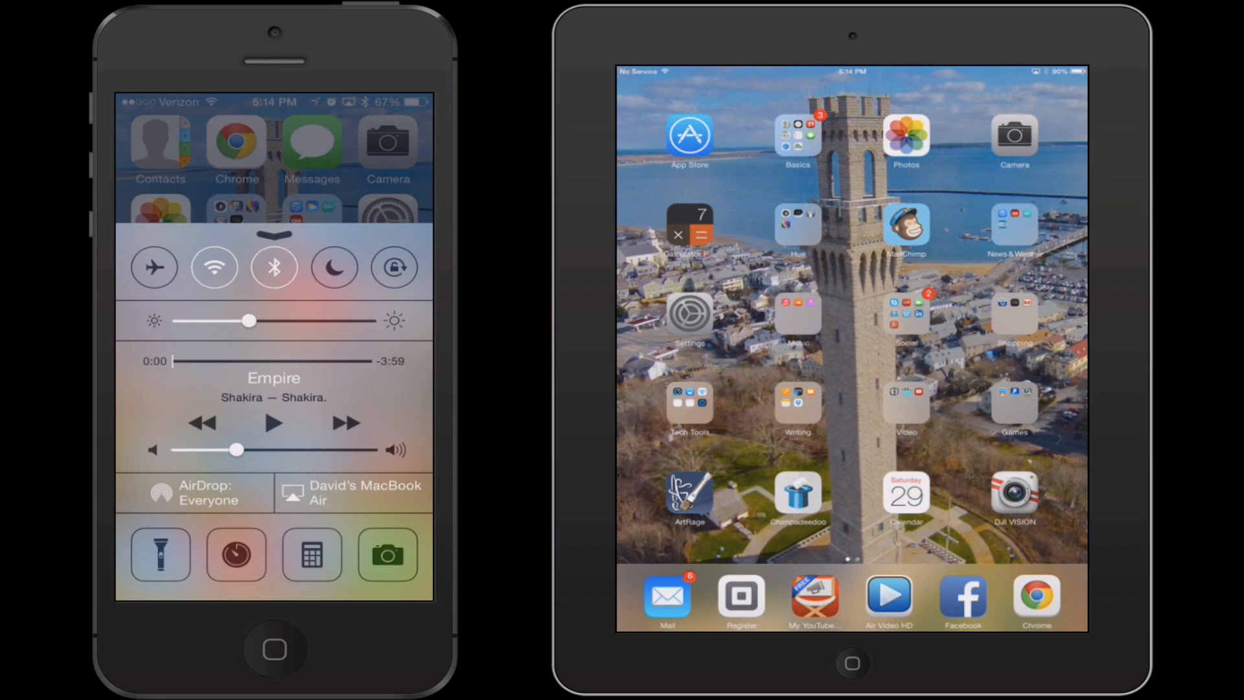
Step: Bring up the contact's share sheet showing AirDrop beside Message and Mail
left_click(202, 492)
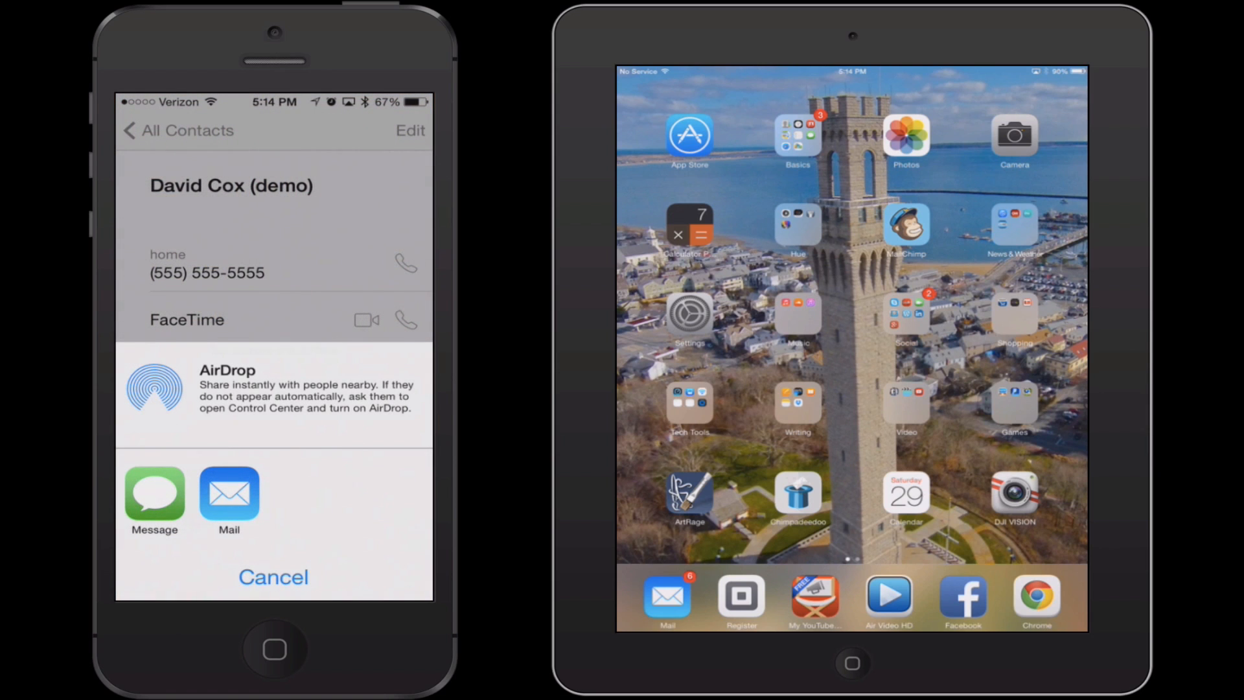
Step: Share the David Cox (demo) contact card via AirDrop to Mac Guru, reaching its waiting state
left_click(272, 576)
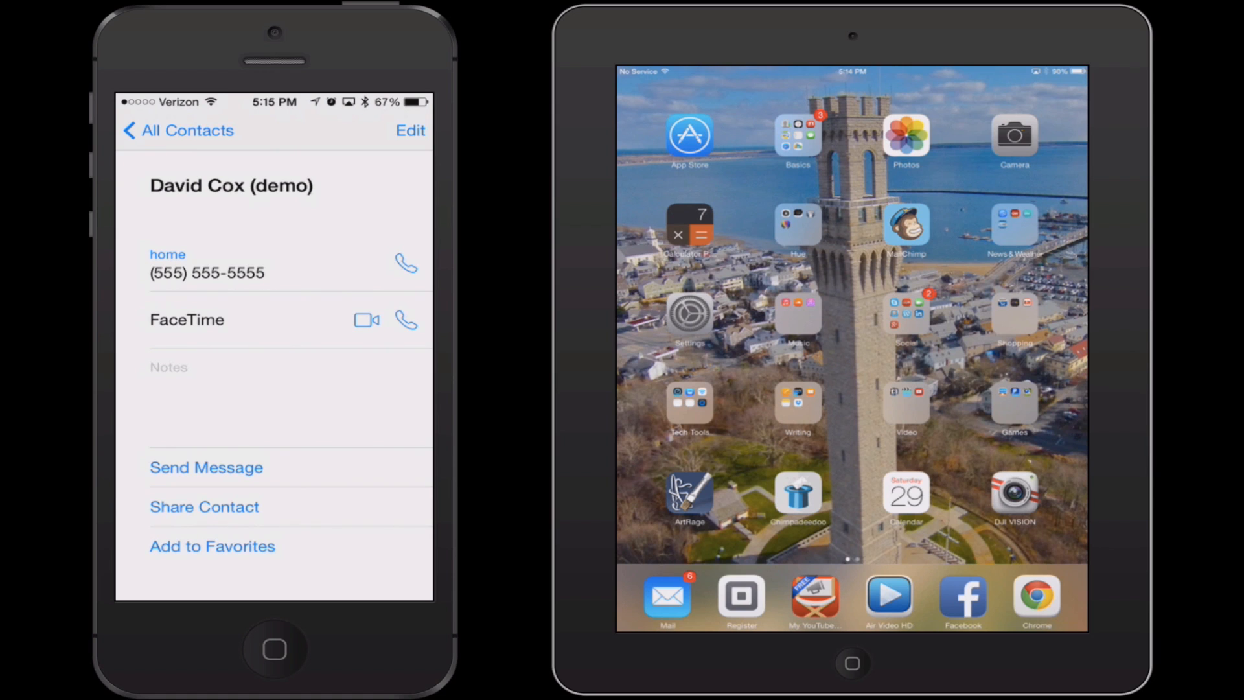
left_click(203, 507)
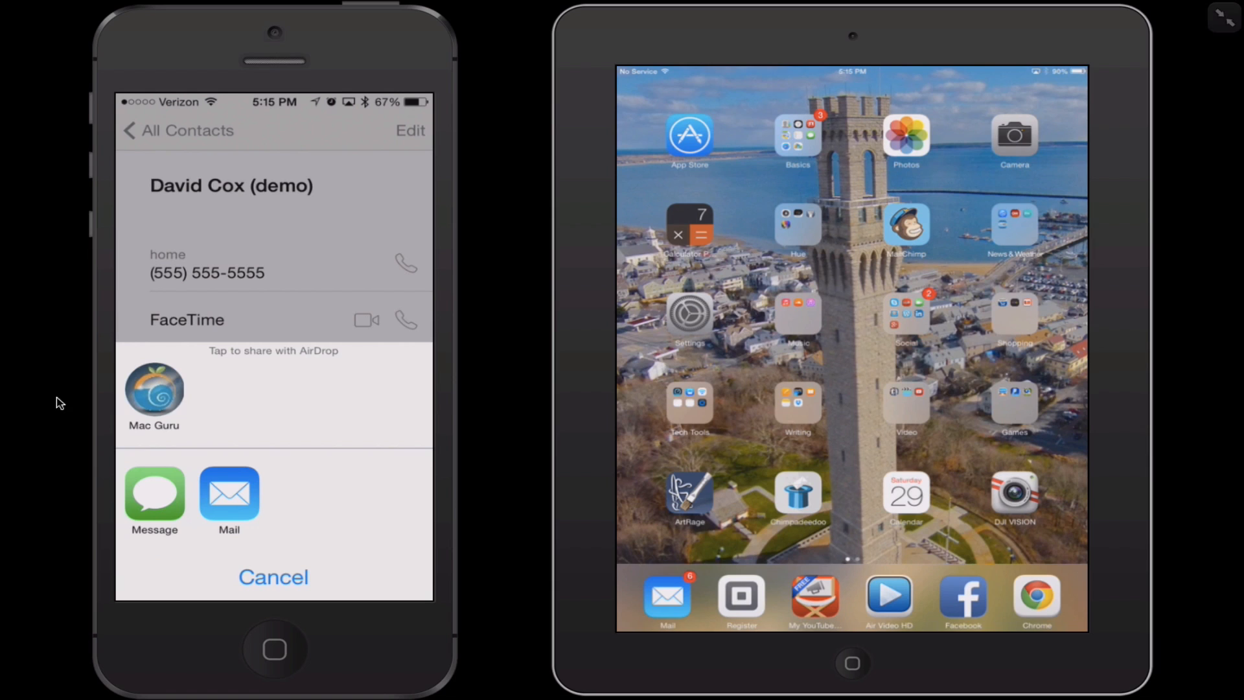
mouse_move(959, 132)
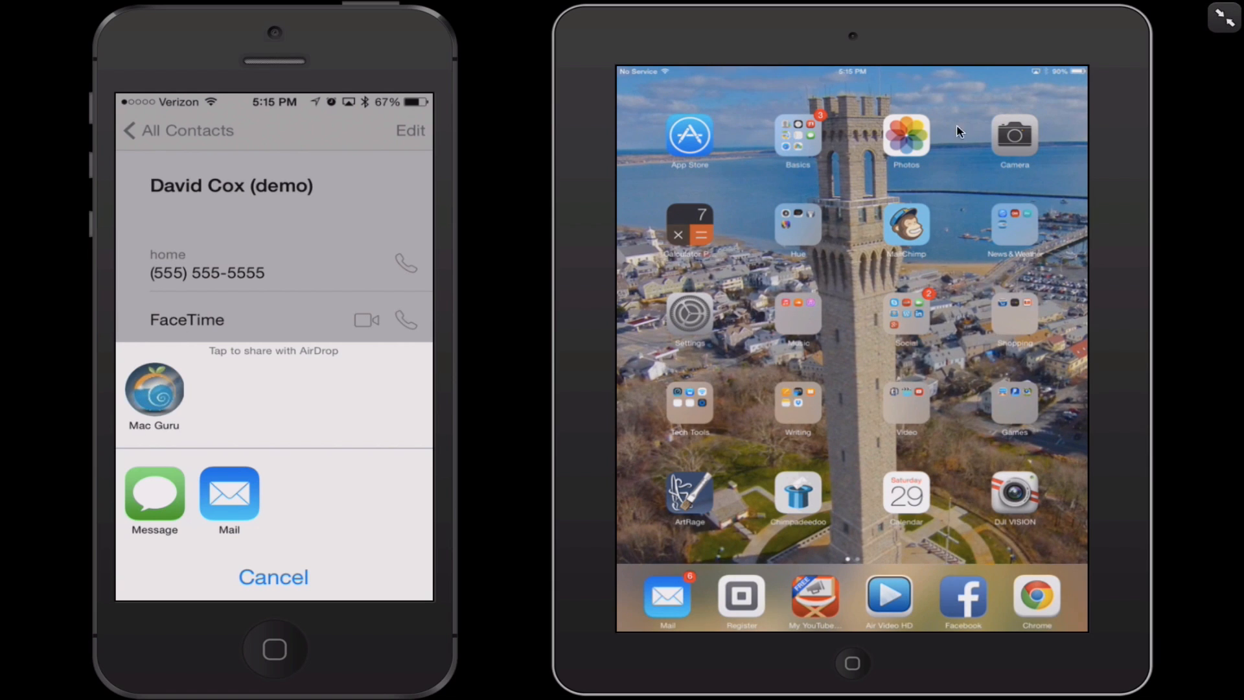
mouse_move(856, 308)
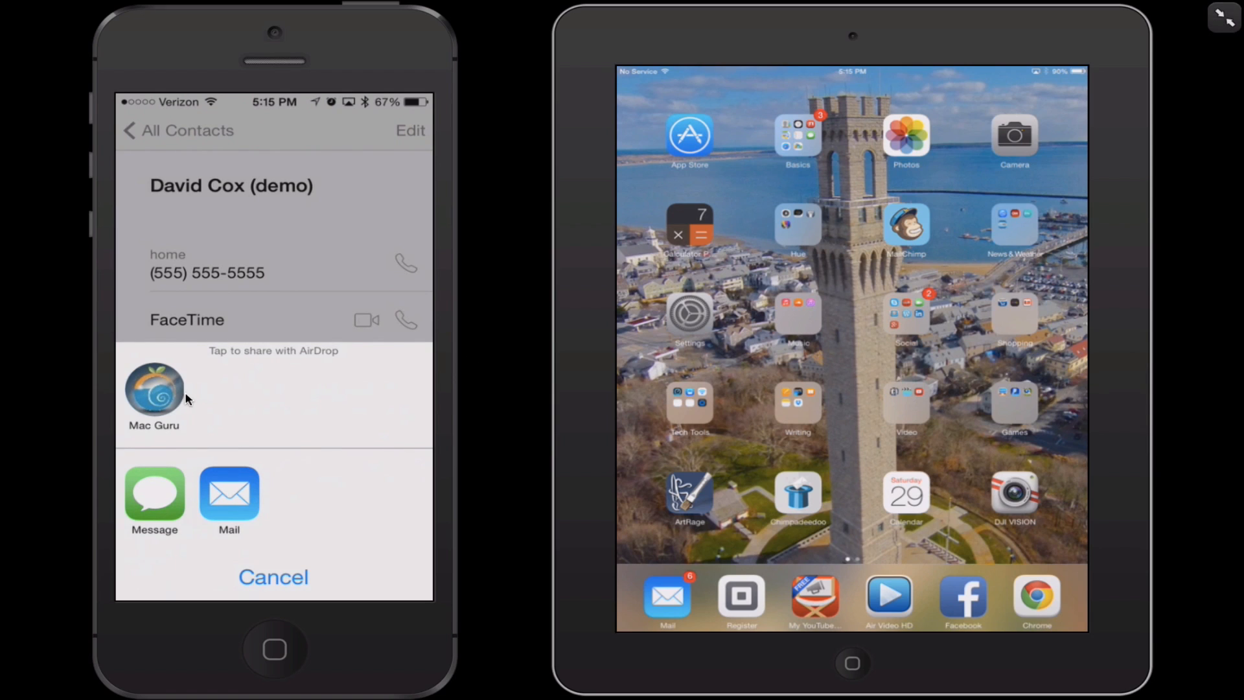
left_click(154, 390)
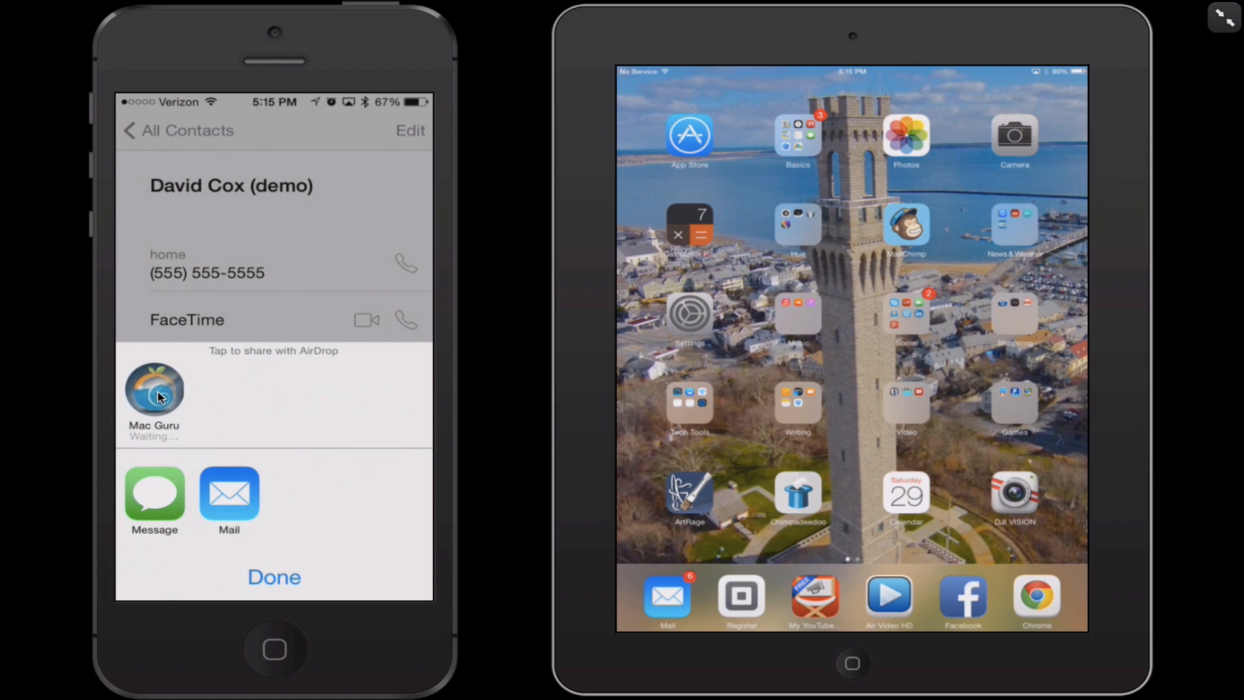
left_click(155, 391)
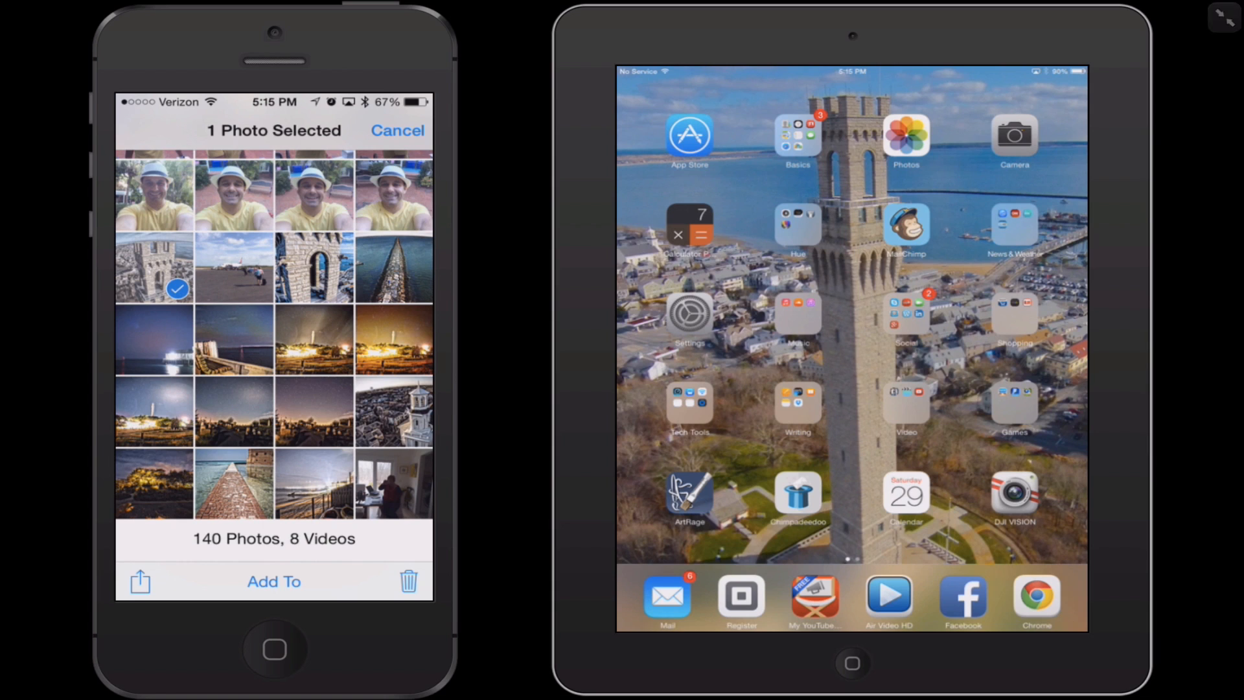
mouse_move(942, 286)
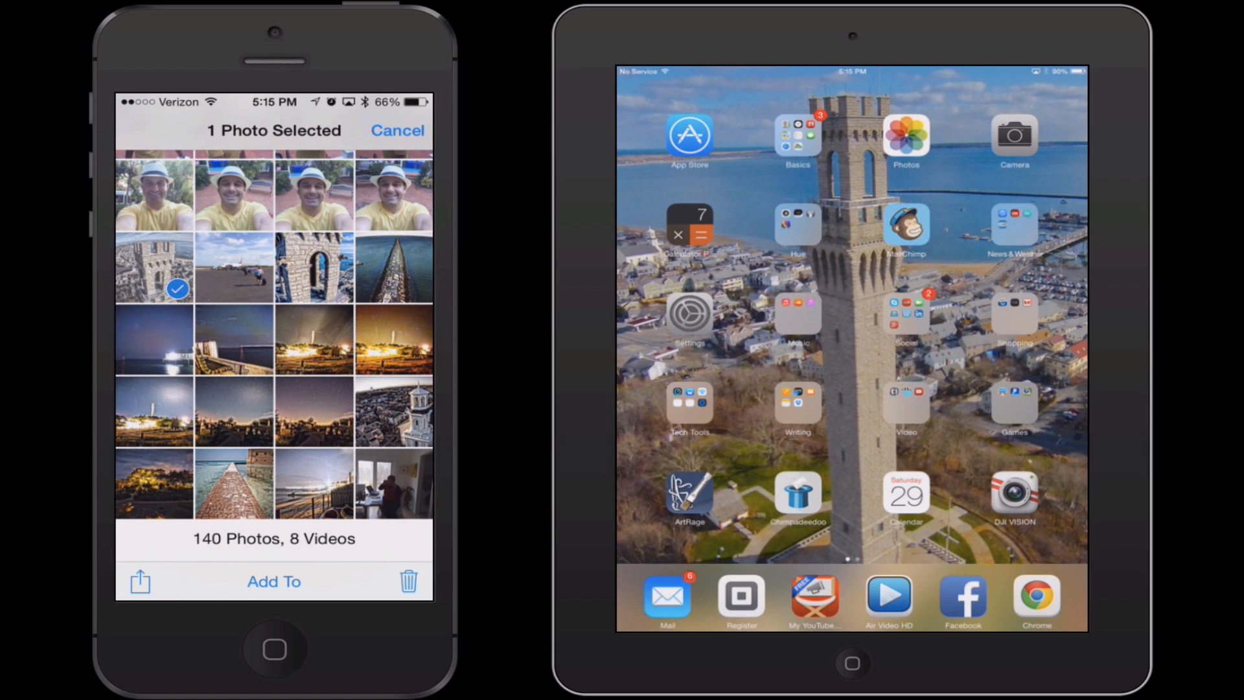
Step: Bring up sharing options for the selected tower photo, listing Mac Guru under AirDrop
left_click(140, 581)
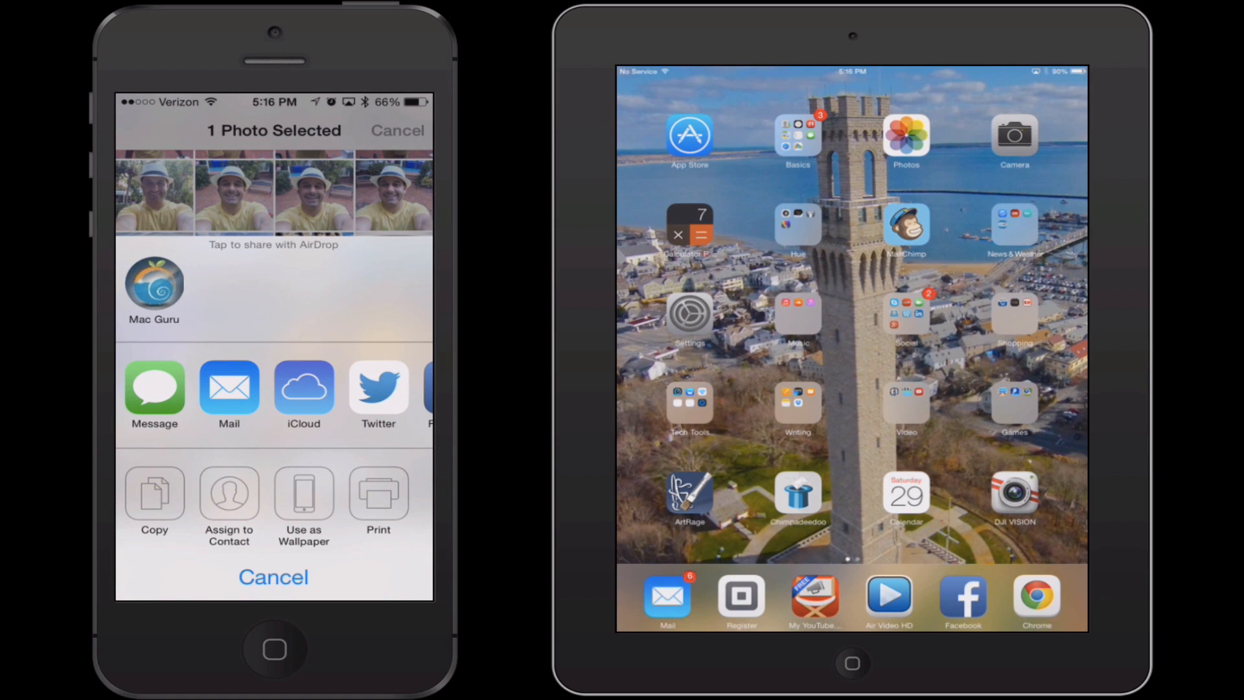
Step: Send the tower photo to Mac Guru via AirDrop, then return to the home screen
left_click(154, 288)
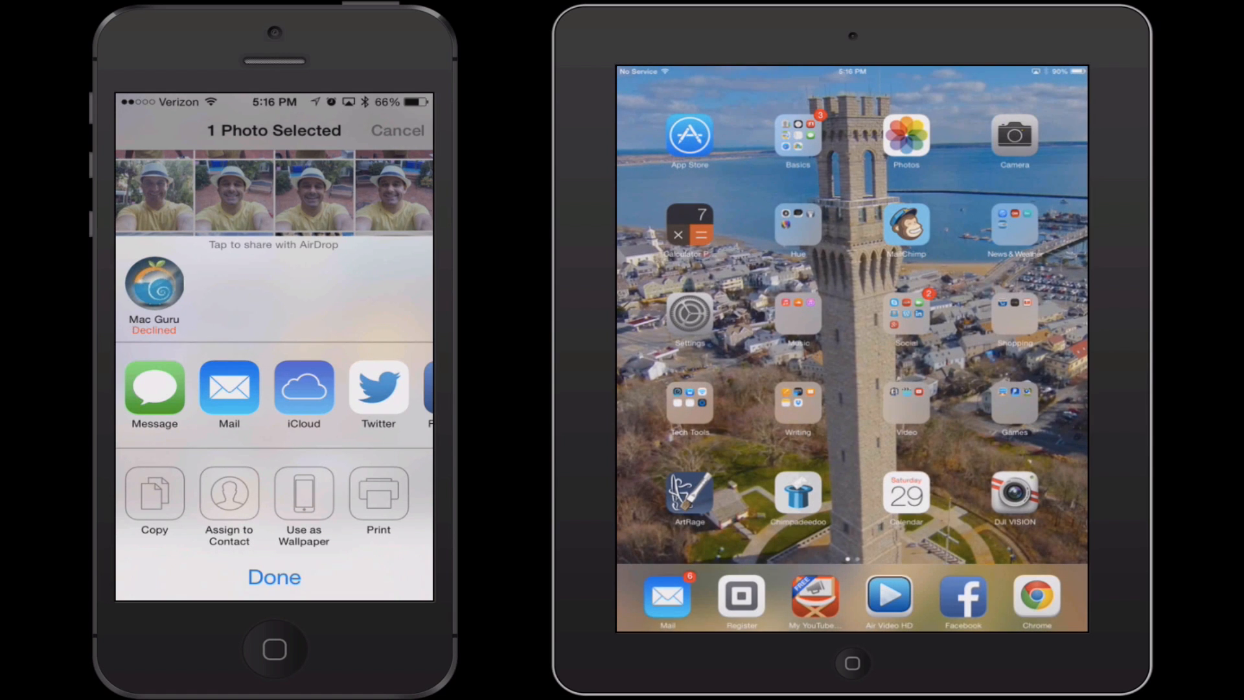
left_click(274, 577)
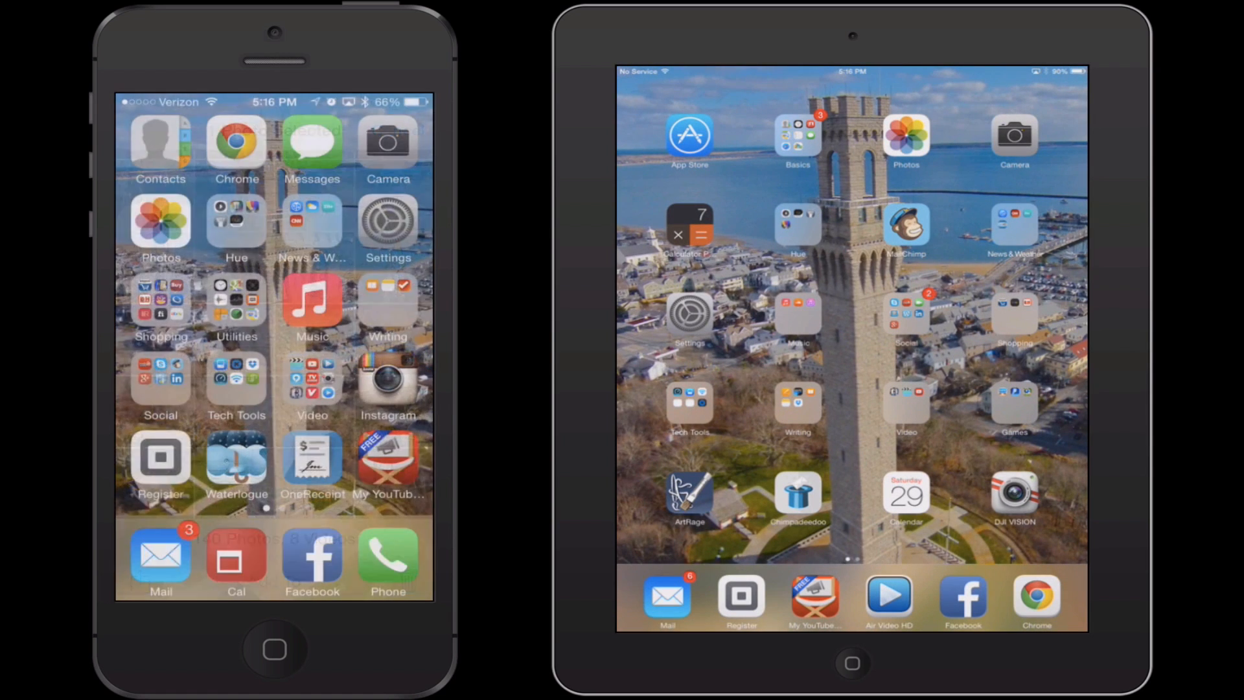